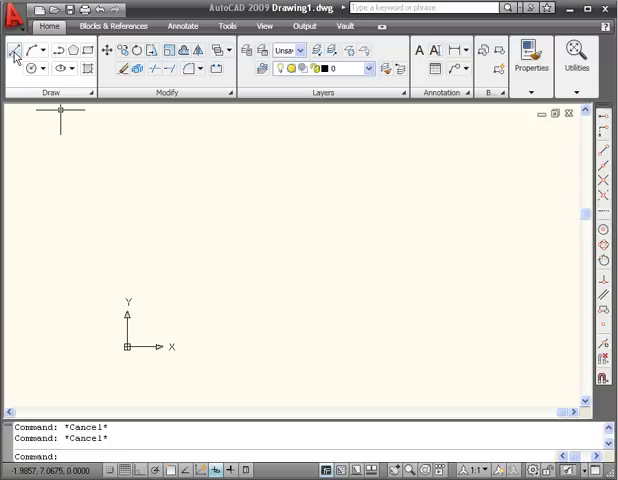
# Draw a line from 0,0 entered as 8<30 with pointer input set to absolute polar.
pyautogui.click(12, 48)
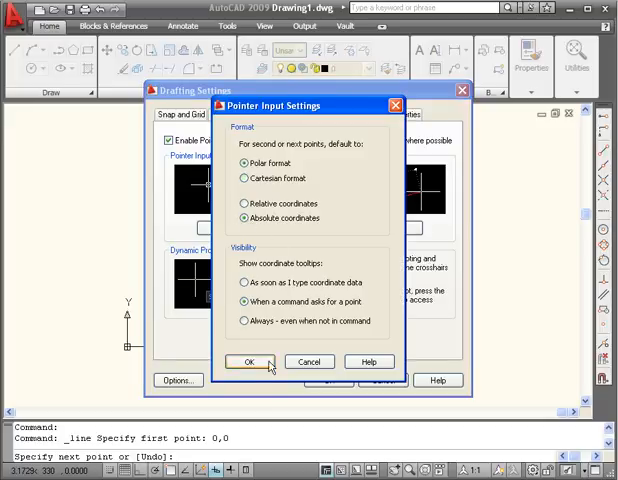
pyautogui.click(250, 360)
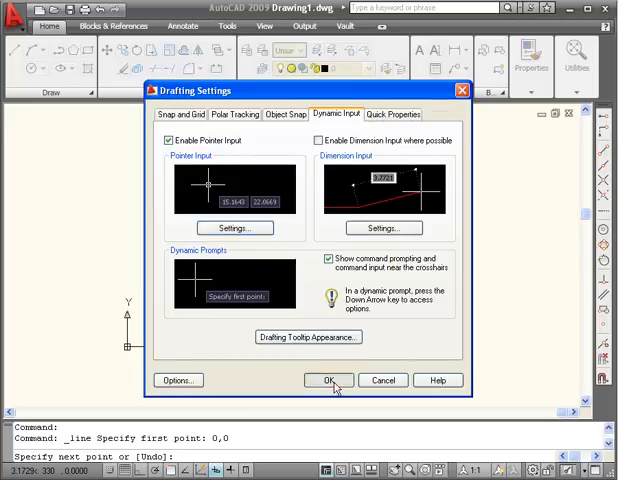
pyautogui.click(328, 380)
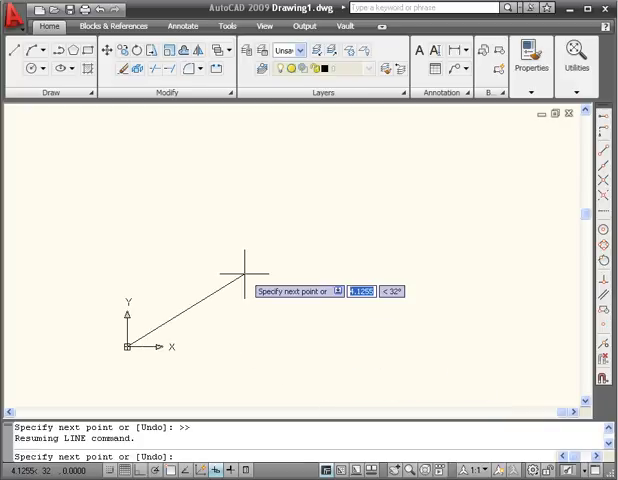
pyautogui.write('8<30')
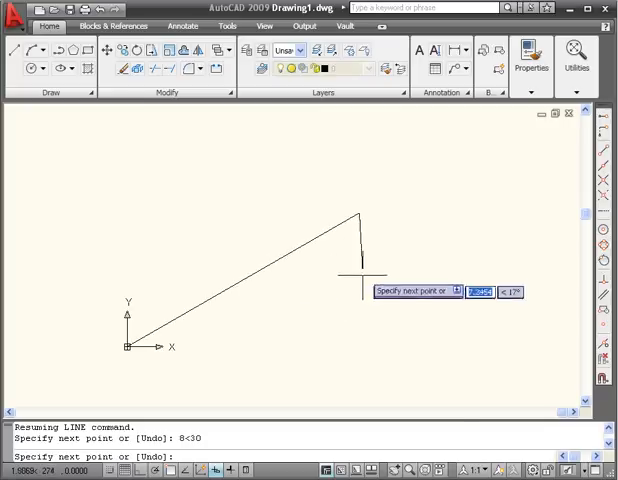
pyautogui.press('Escape')
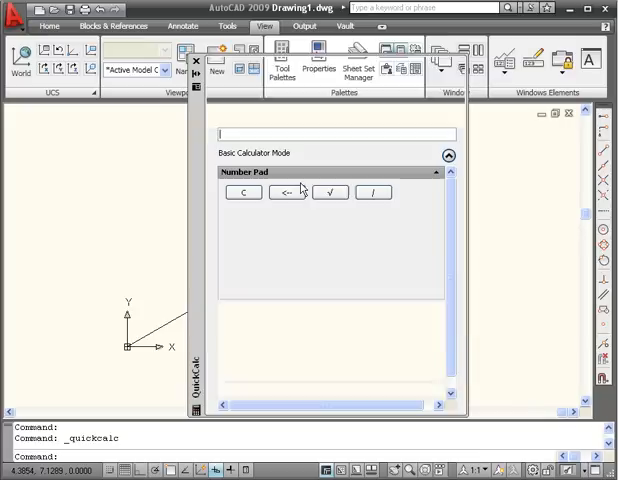
# Evaluate cos(30)*8 in QuickCalc to get the x value 6.928.
pyautogui.click(448, 156)
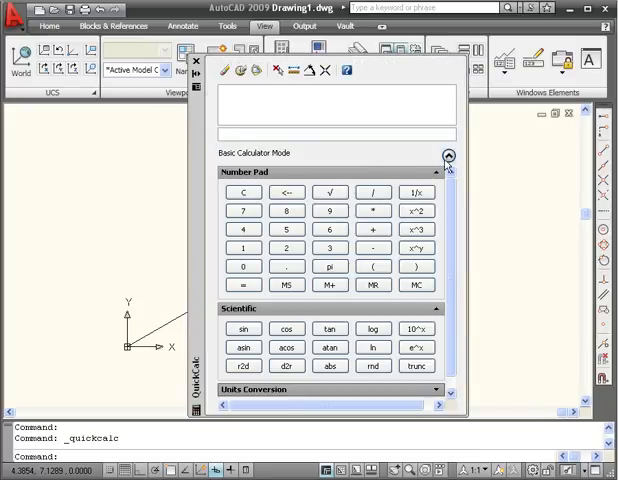
pyautogui.click(448, 156)
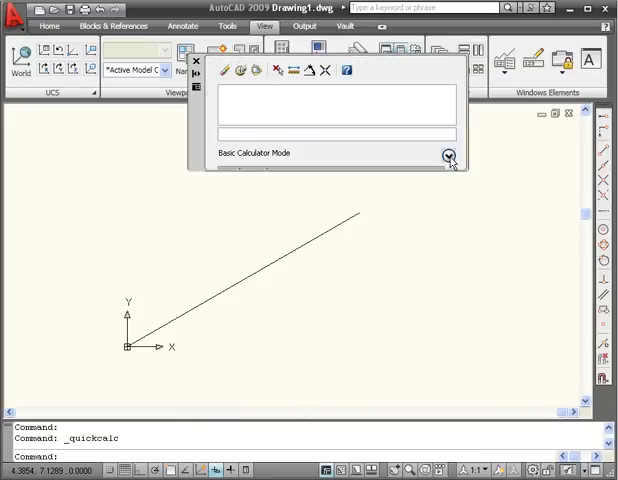
pyautogui.click(448, 156)
pyautogui.write('cos(')
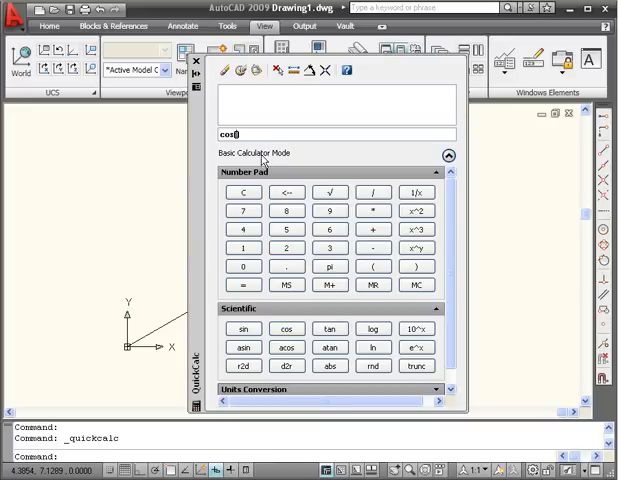
pyautogui.write('30')
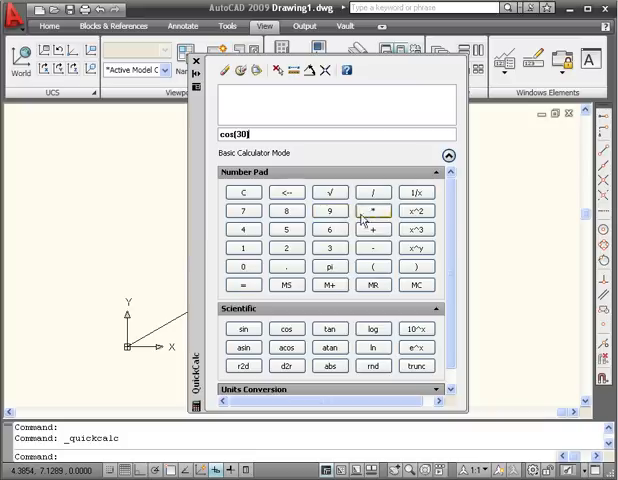
pyautogui.click(372, 212)
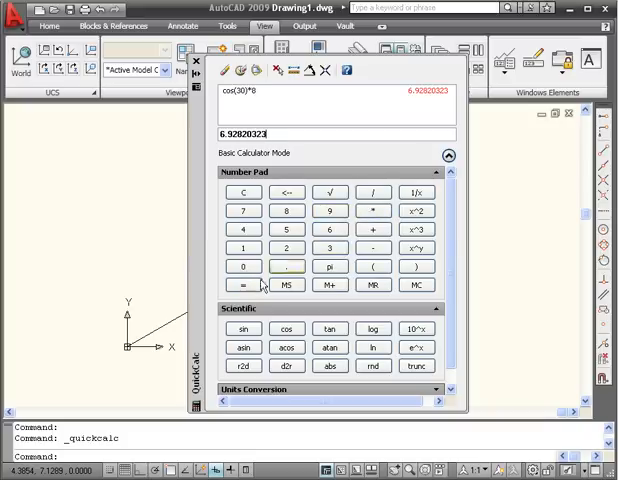
pyautogui.moveTo(408, 124)
pyautogui.write('sin(')
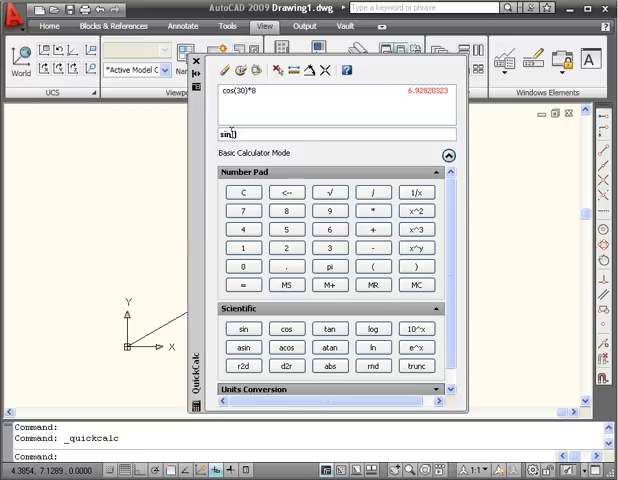
# Evaluate sin(30)*8 in QuickCalc to get the y value 4.
pyautogui.write('30')
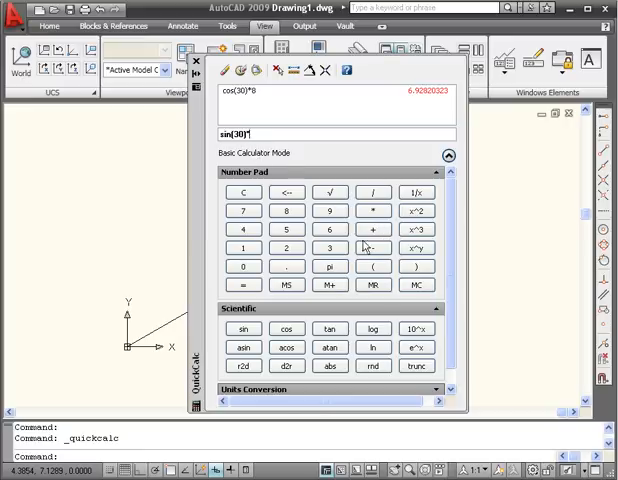
pyautogui.click(244, 284)
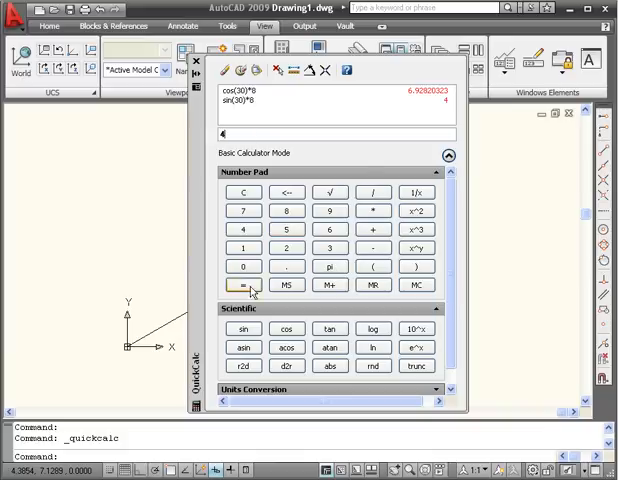
pyautogui.click(244, 284)
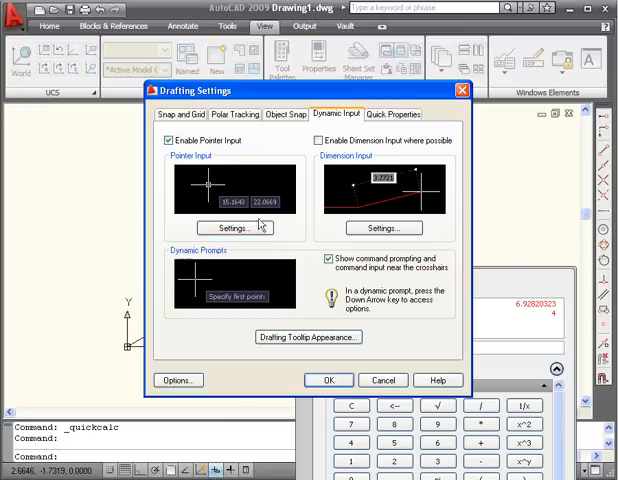
# Switch pointer input to Cartesian format and select the first line to read its endpoint.
pyautogui.click(236, 228)
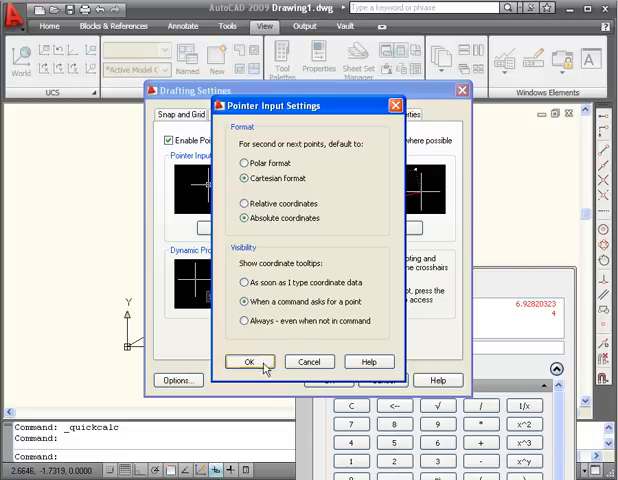
pyautogui.click(248, 360)
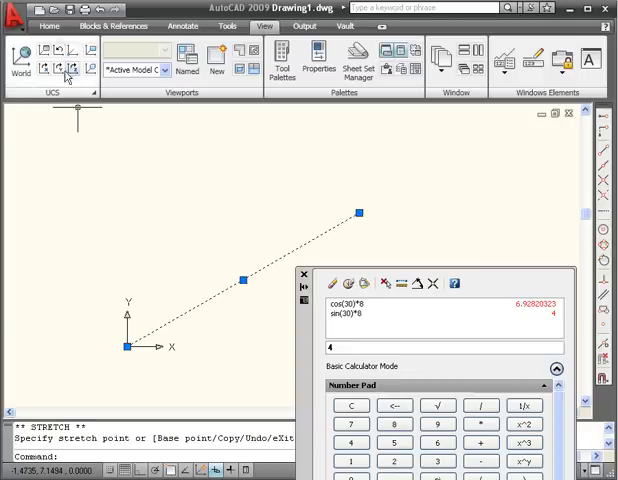
pyautogui.click(48, 26)
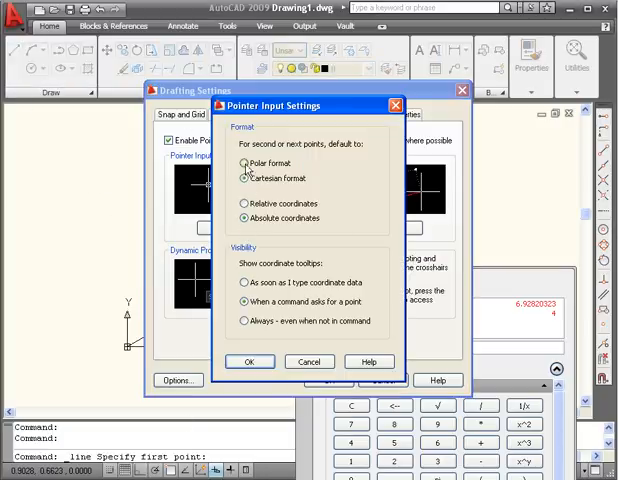
# Restore polar pointer input and draw a second line from 0,0 as 7<150.
pyautogui.click(248, 360)
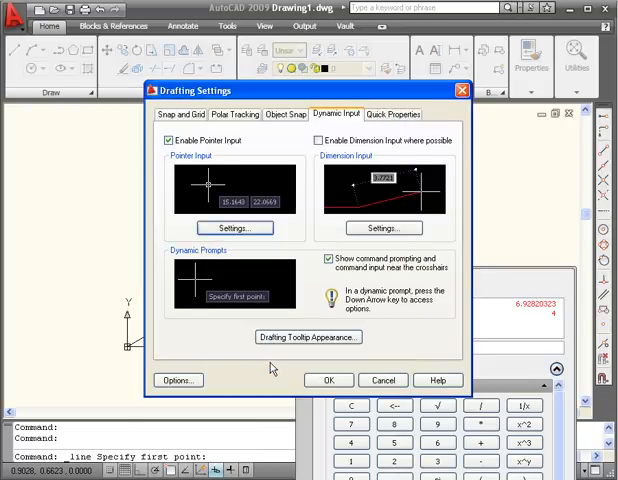
pyautogui.click(328, 380)
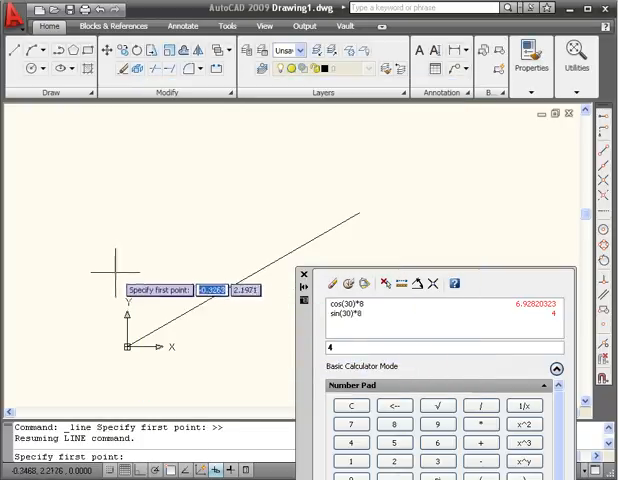
pyautogui.moveTo(116, 250)
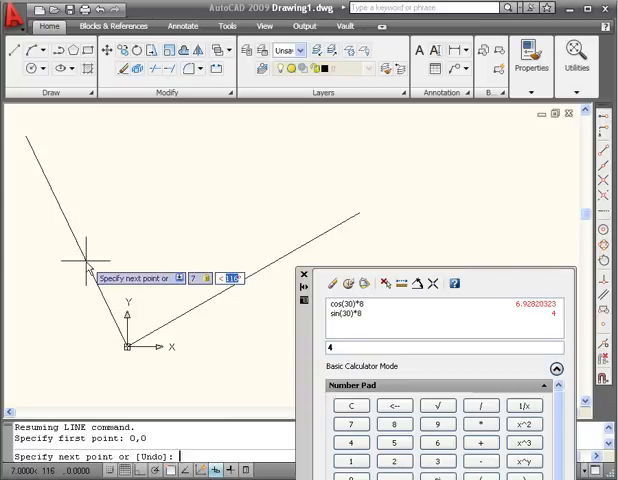
pyautogui.write('150')
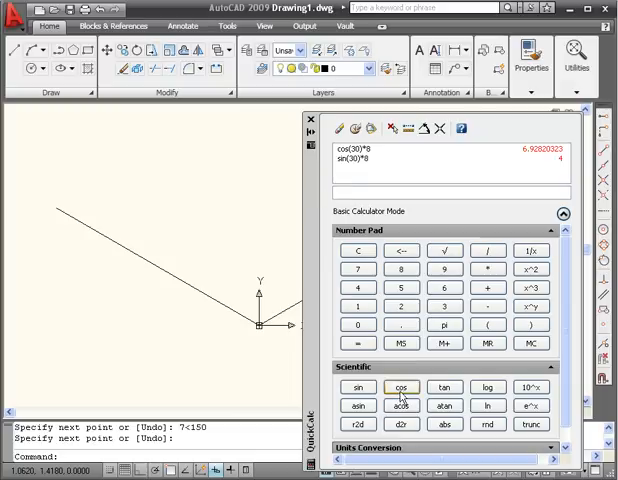
# Evaluate cos(150)*7 (-6.062) and sin(150)*7 (3.5) in QuickCalc.
pyautogui.click(400, 388)
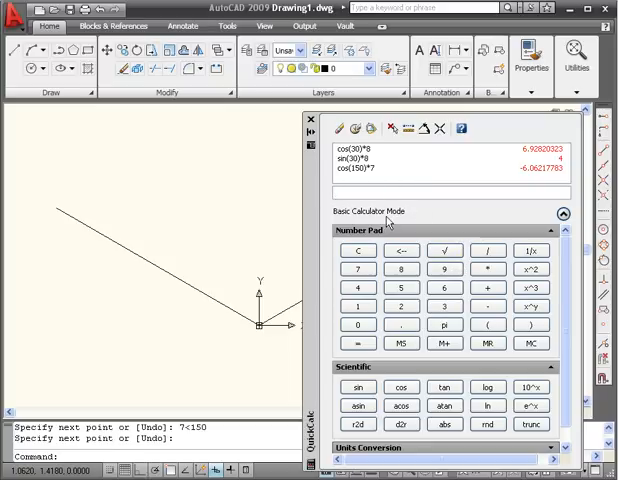
pyautogui.click(360, 388)
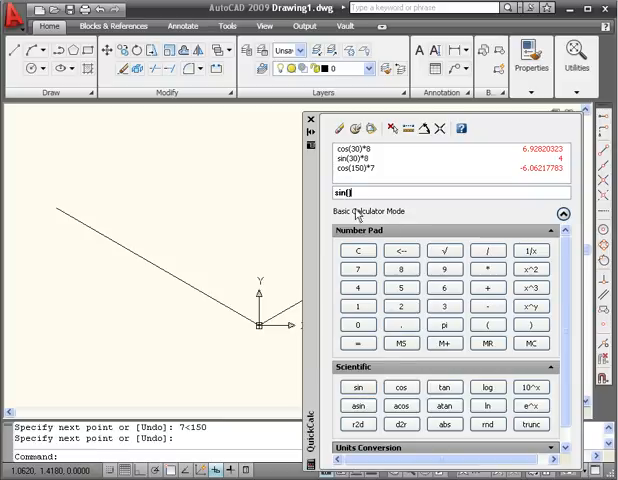
pyautogui.write('1')
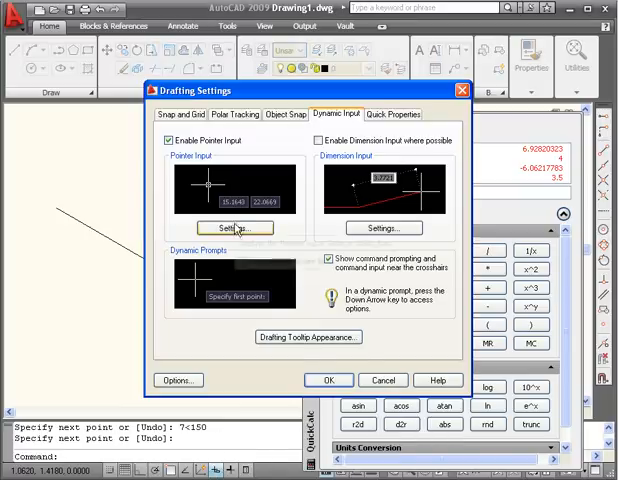
# Set pointer input back to Cartesian coordinate display.
pyautogui.click(234, 228)
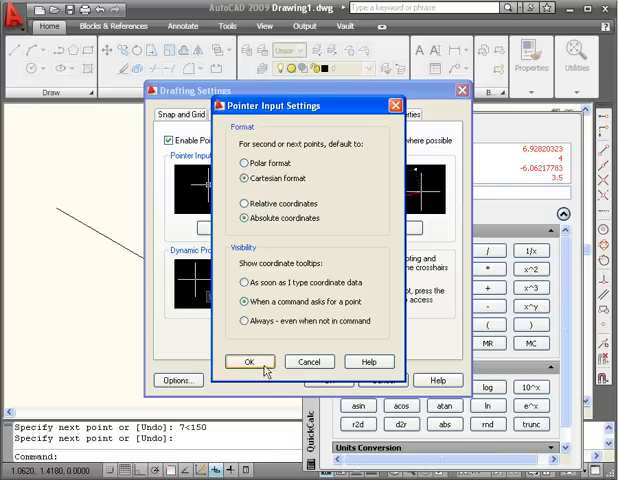
pyautogui.click(248, 360)
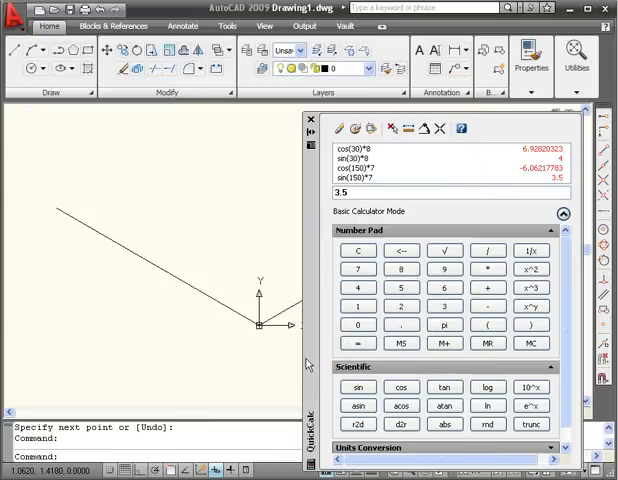